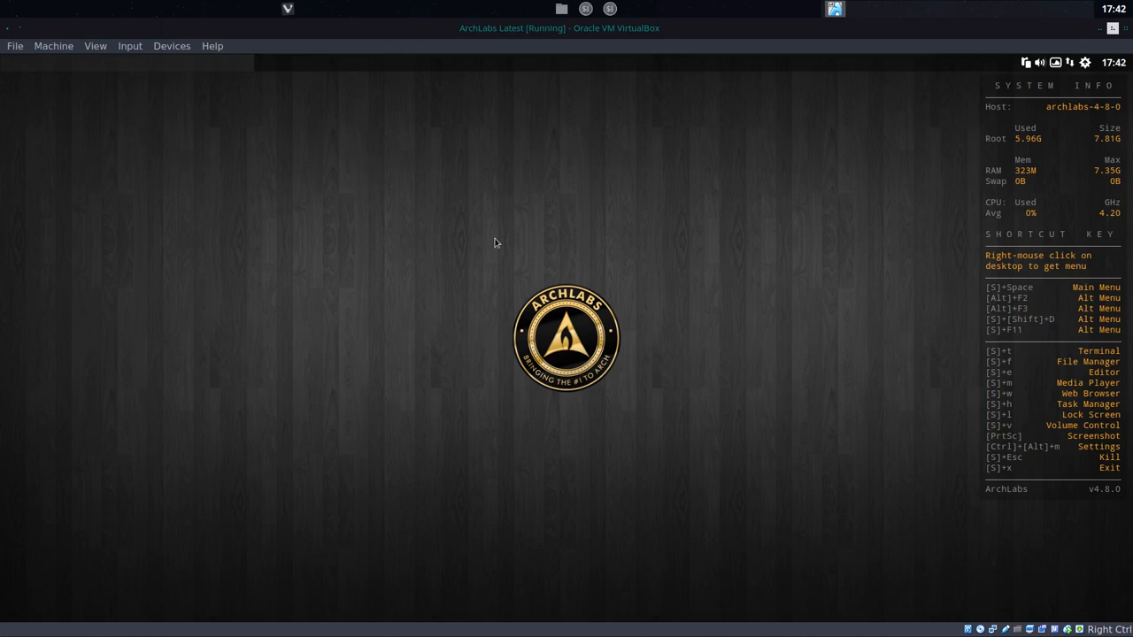
mouse_move(497, 281)
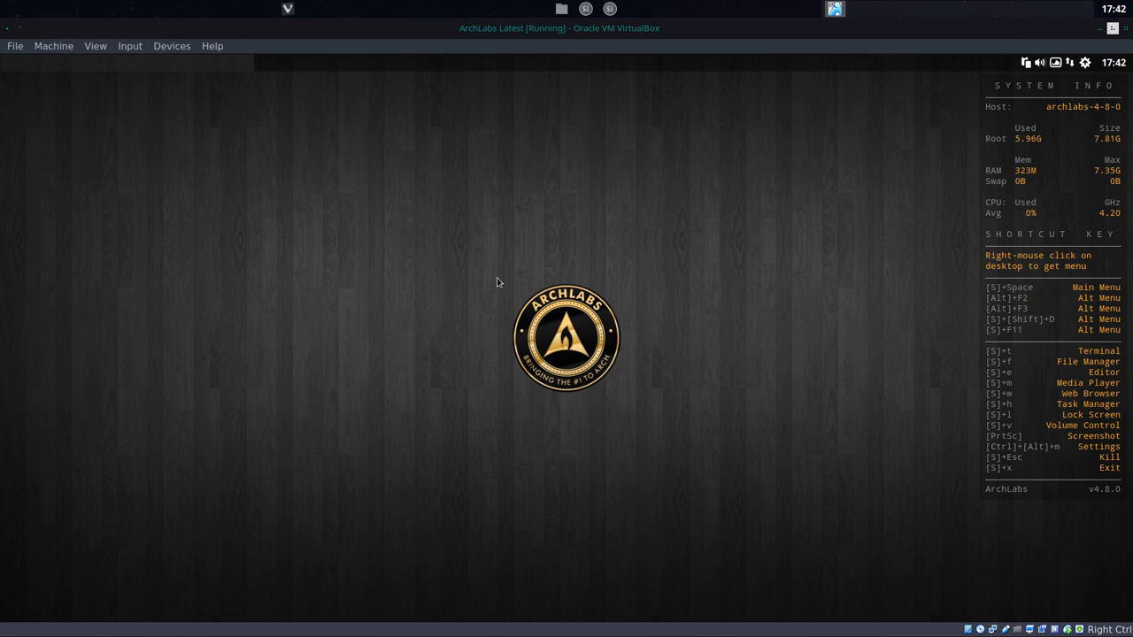
mouse_move(332, 390)
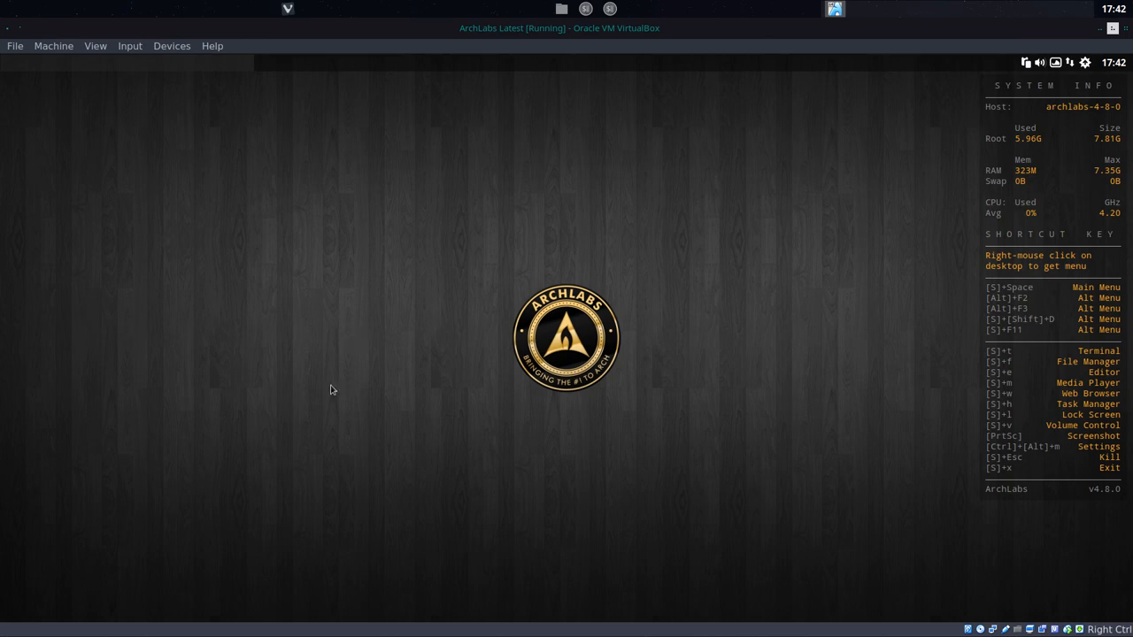
Step: Right-click the empty desktop to show the original Openbox root menu
right_click(332, 390)
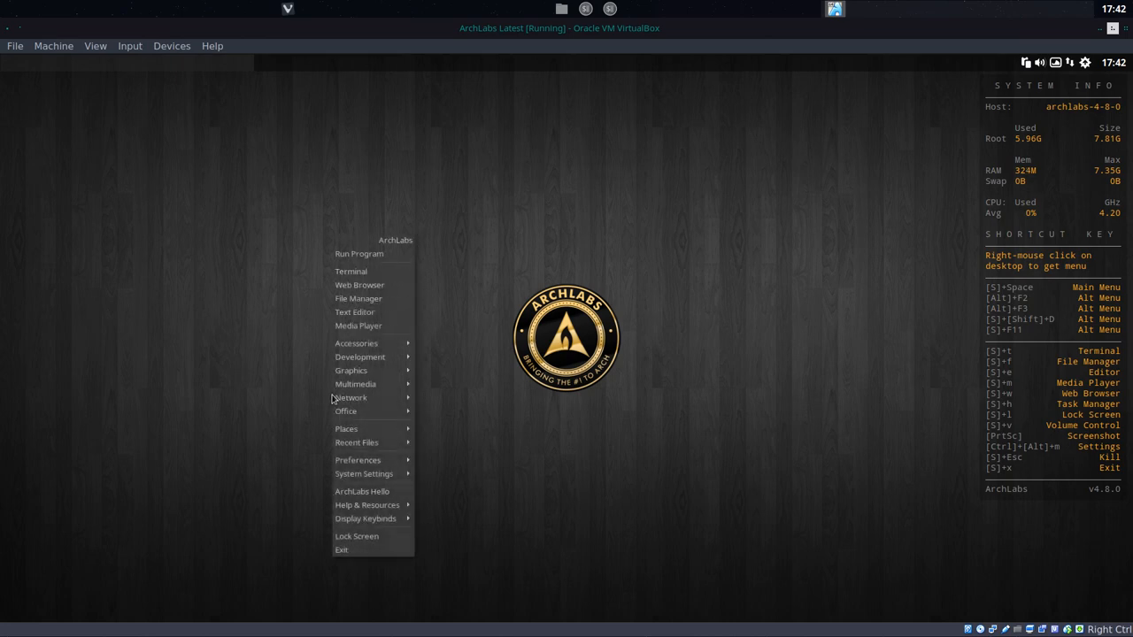
mouse_move(361, 357)
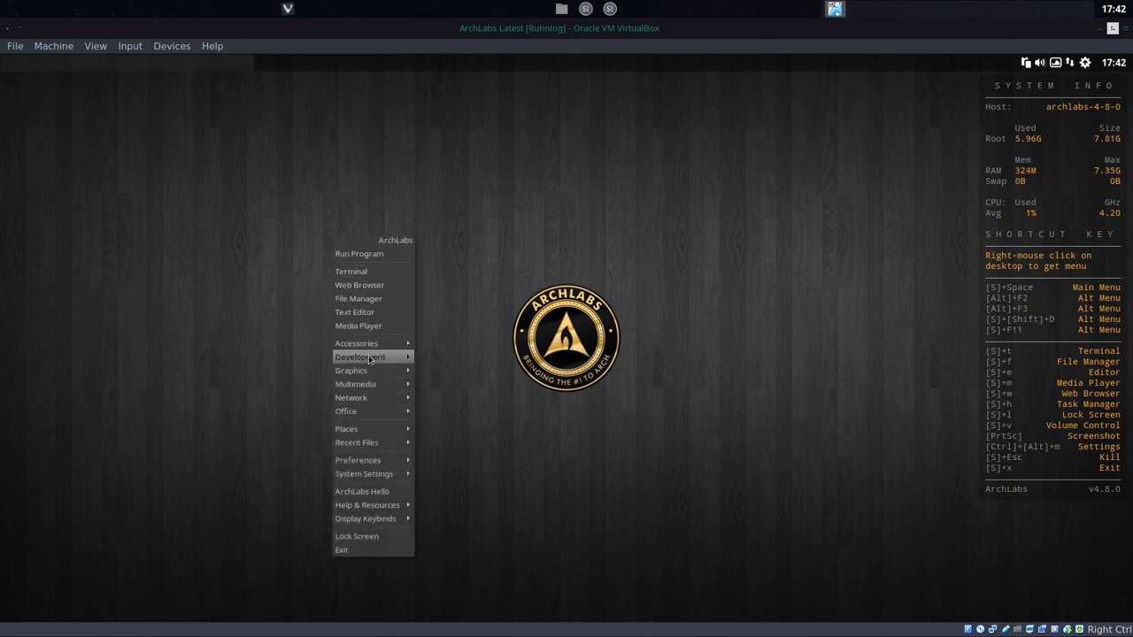
mouse_move(358, 325)
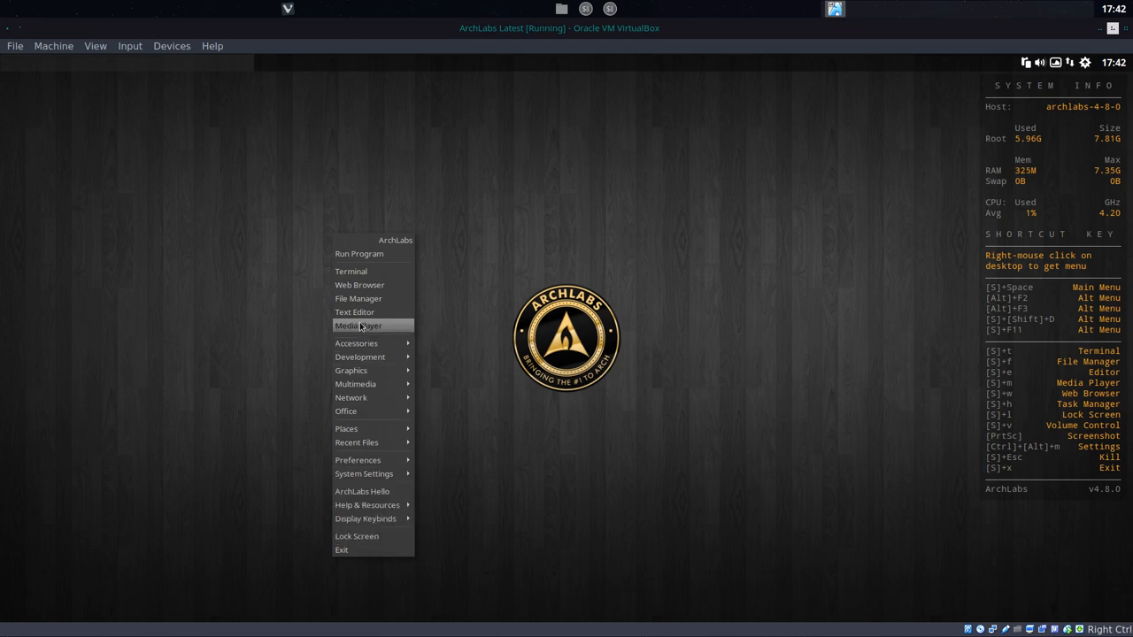
Step: Launch Thunar, show hidden files, and browse into ~/.config/openbox
left_click(358, 298)
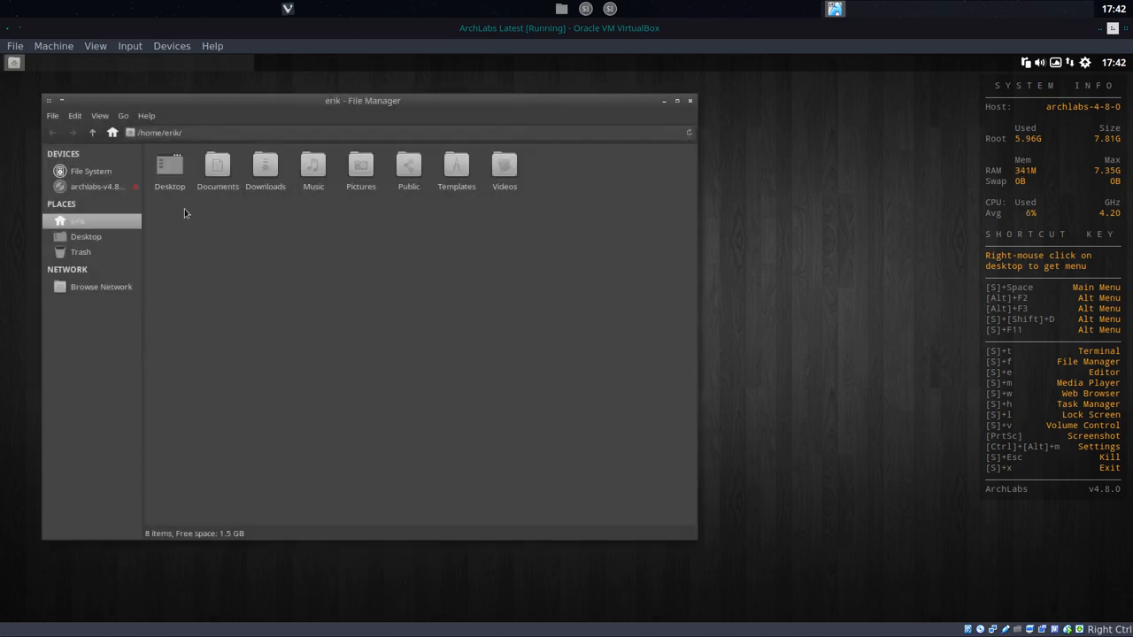
left_click(99, 115)
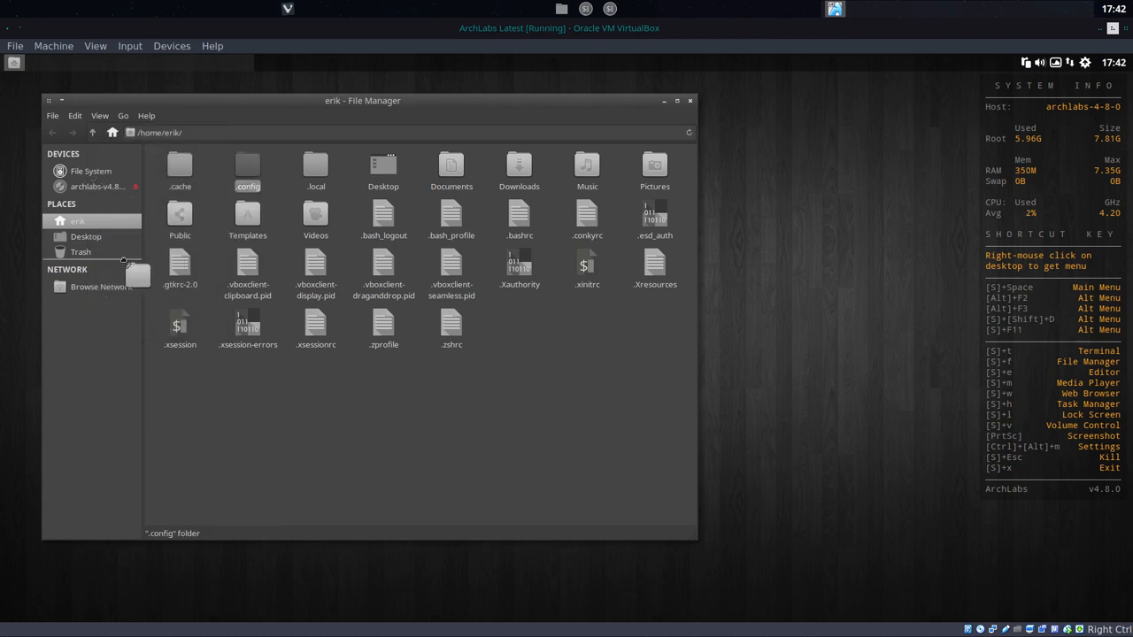
double_click(247, 168)
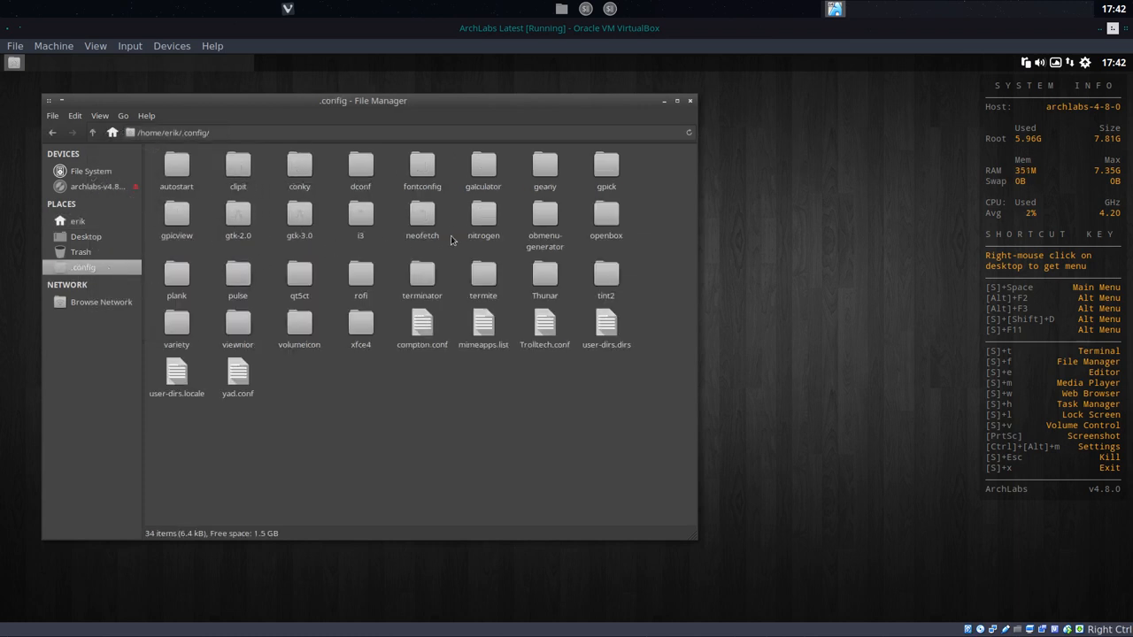
left_click(606, 212)
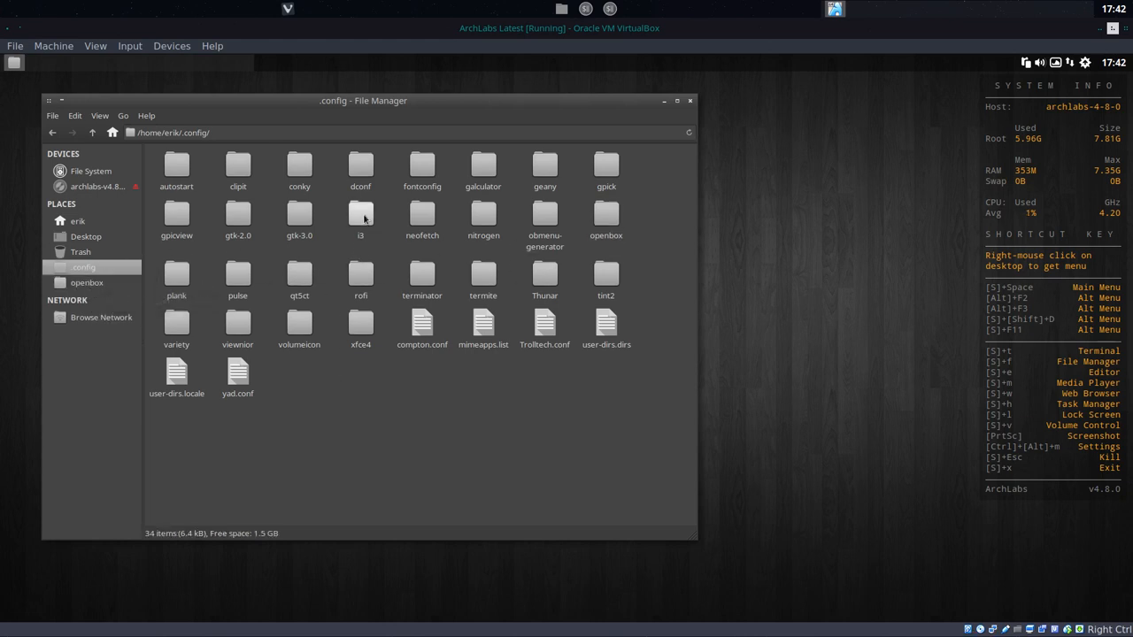
left_click(360, 212)
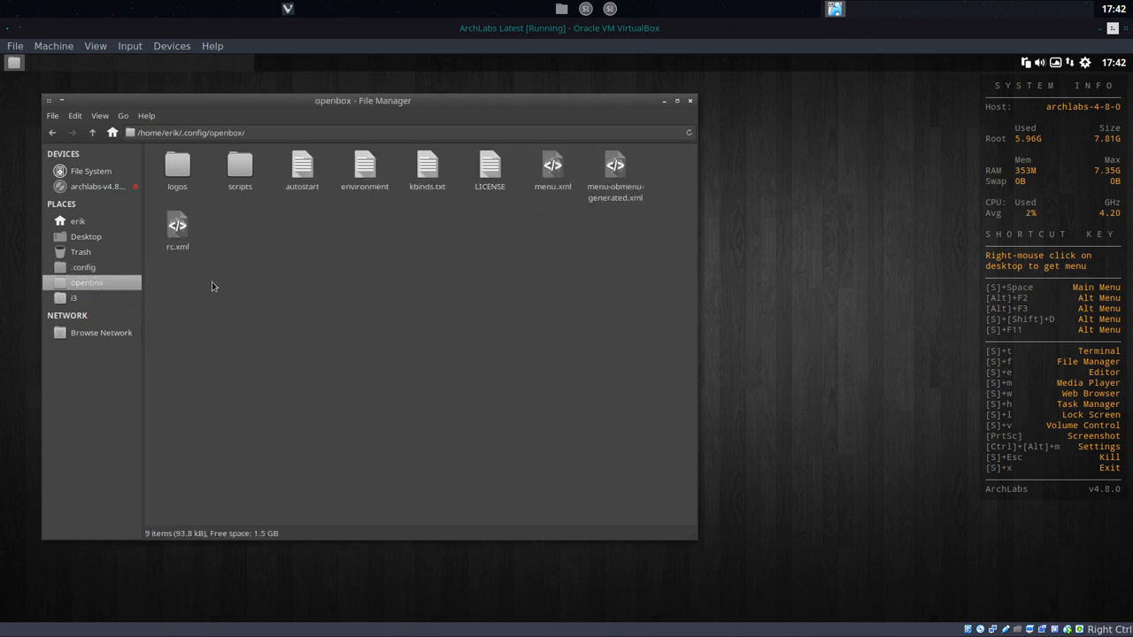
mouse_move(525, 186)
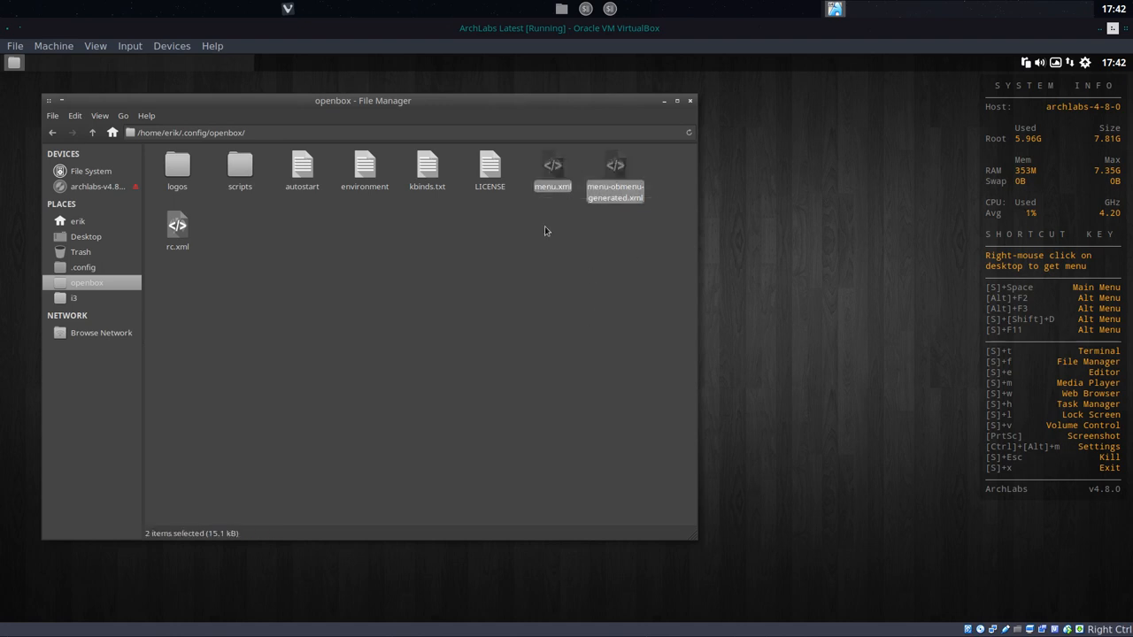
mouse_move(562, 233)
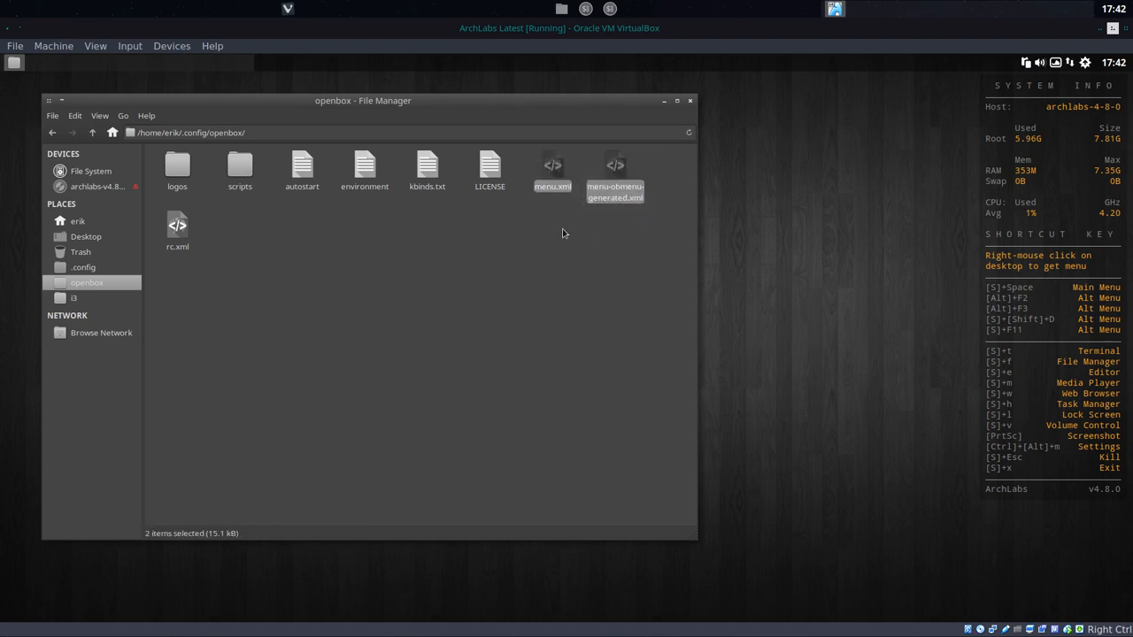
mouse_move(649, 228)
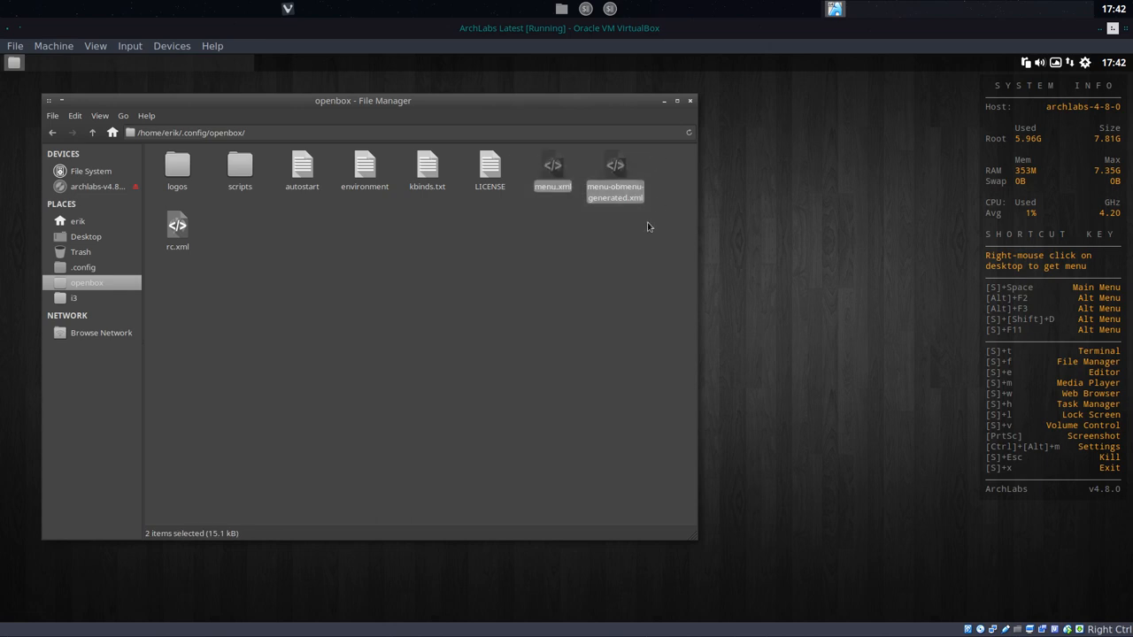
Step: Clear the two-file selection and select menu.xml in the openbox folder
left_click(602, 248)
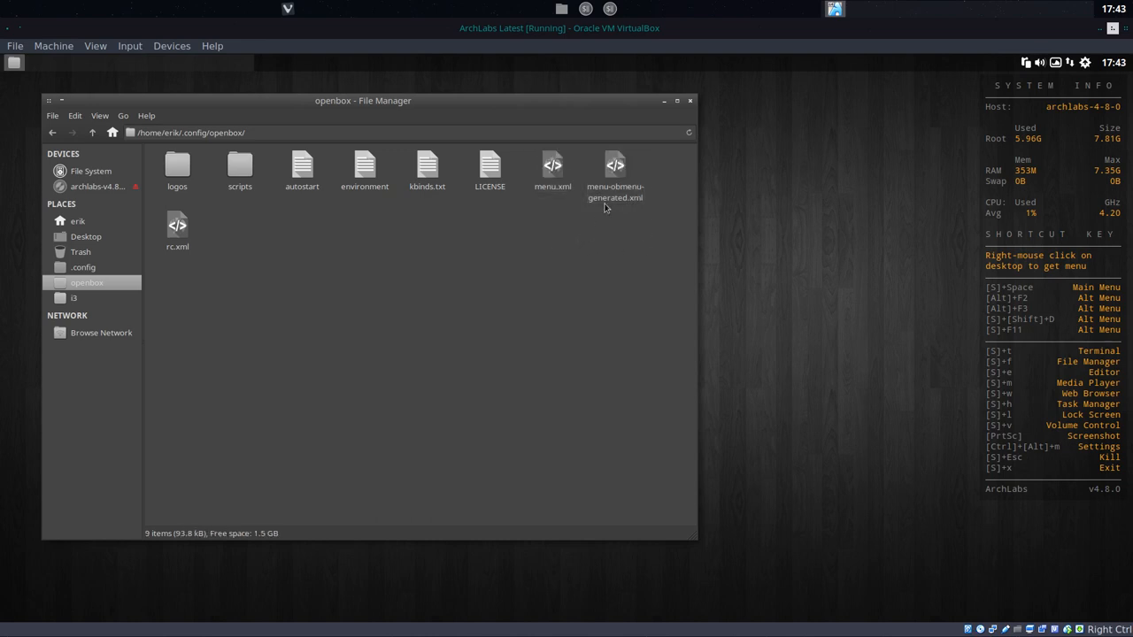
left_click(552, 169)
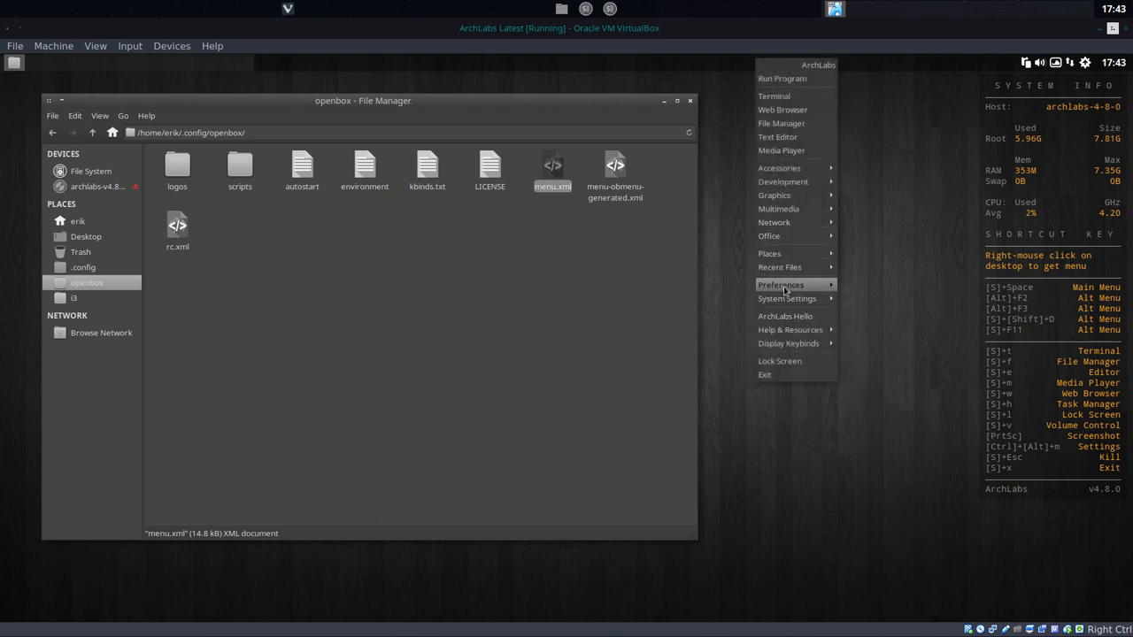
Step: Rename menu.xml to menu-or.xml and menu-obmenu-generated.xml to menu.xml
left_click(580, 222)
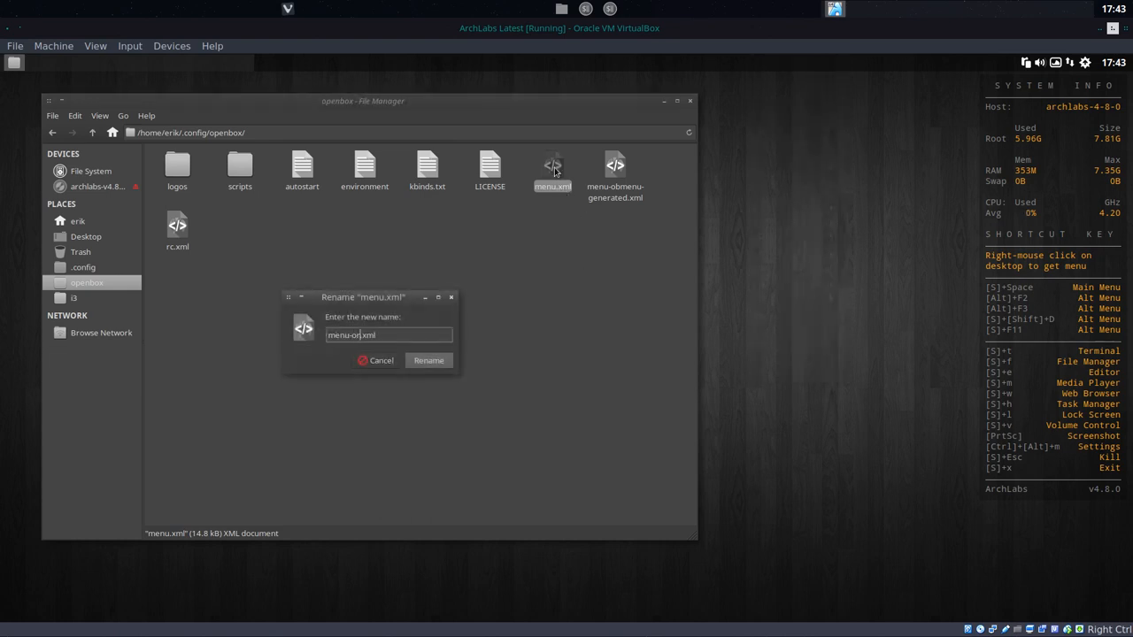
left_click(428, 360)
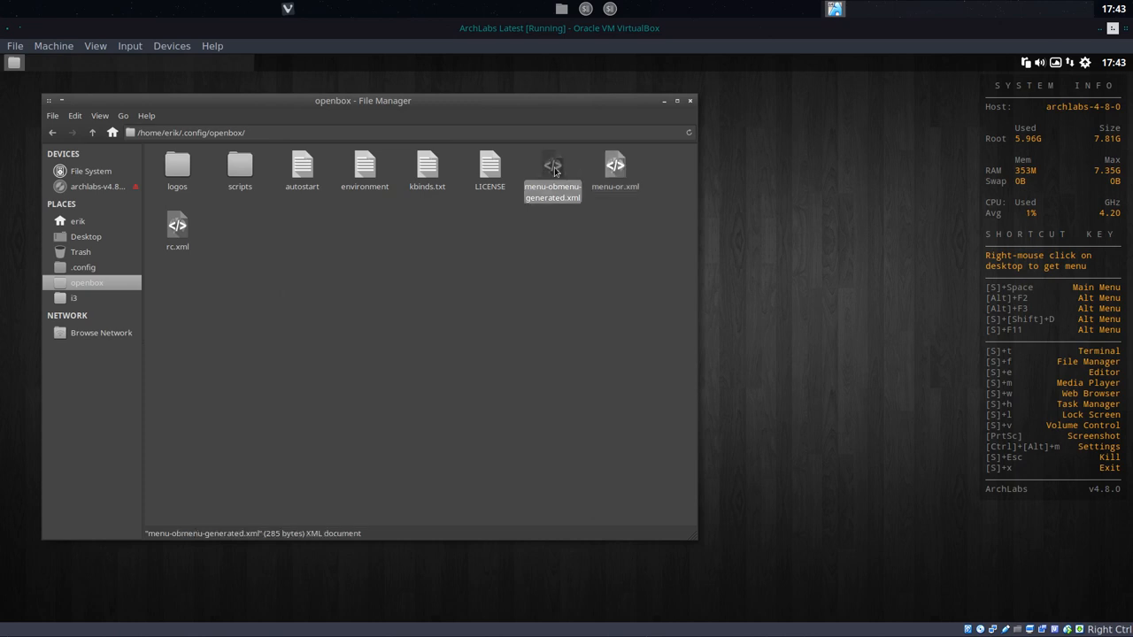
key("F2")
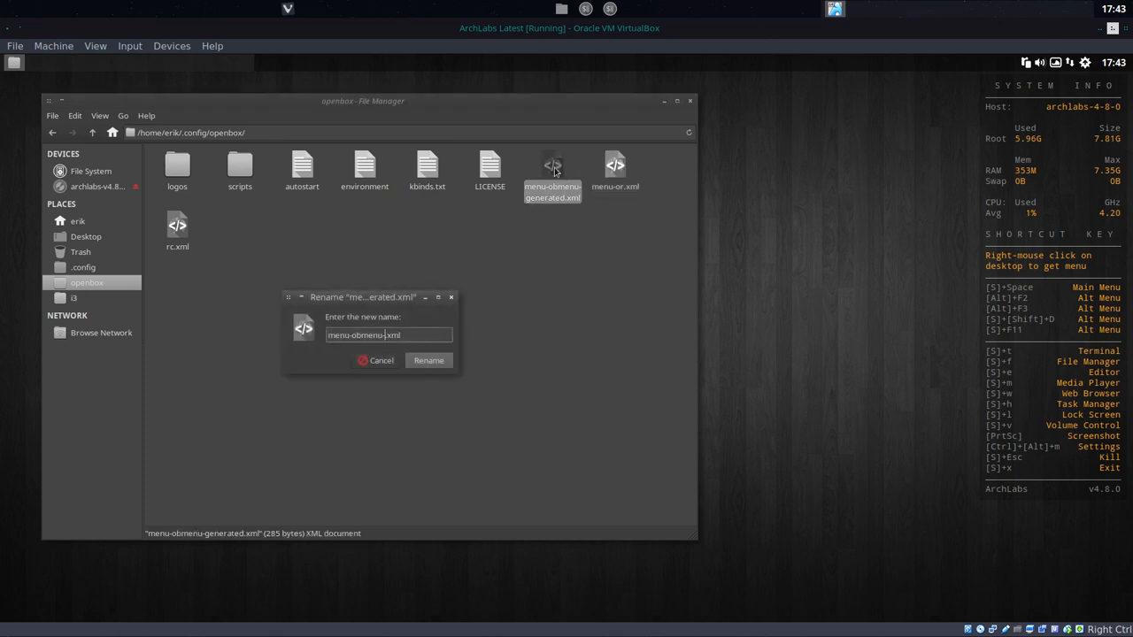
left_click(429, 360)
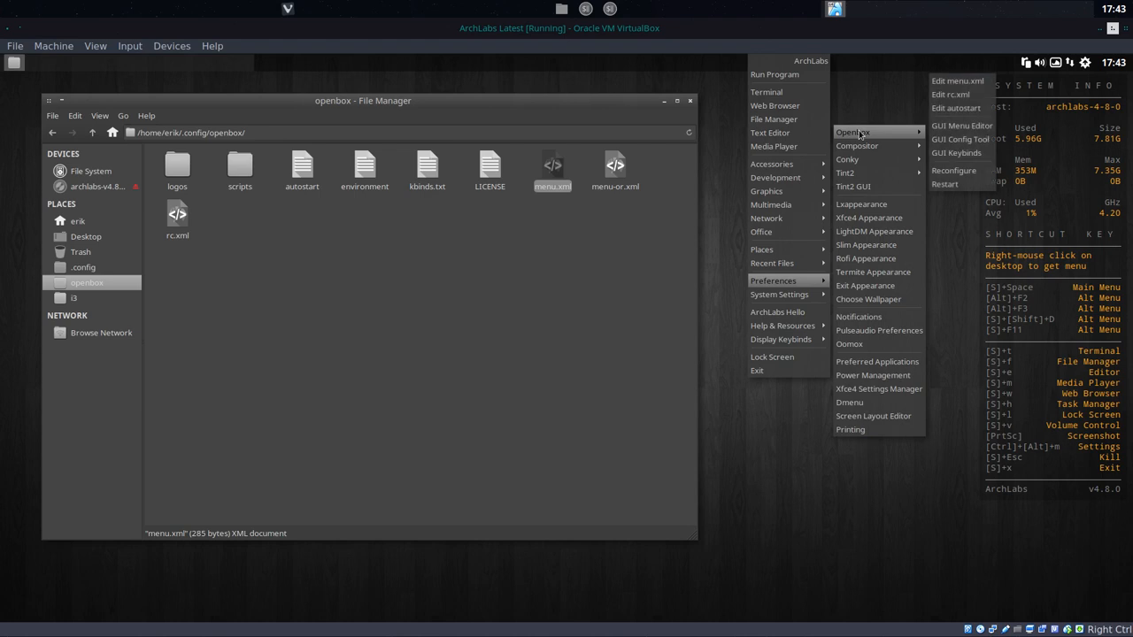
mouse_move(954, 170)
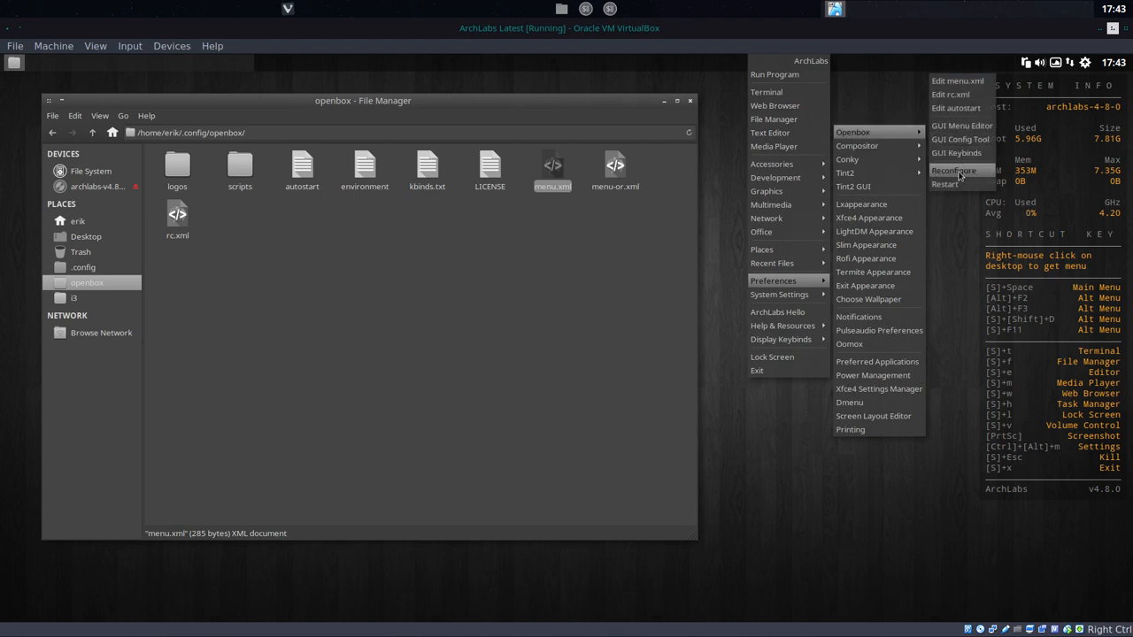
Step: Choose Reconfigure from the Openbox submenu to reload the configuration
left_click(953, 171)
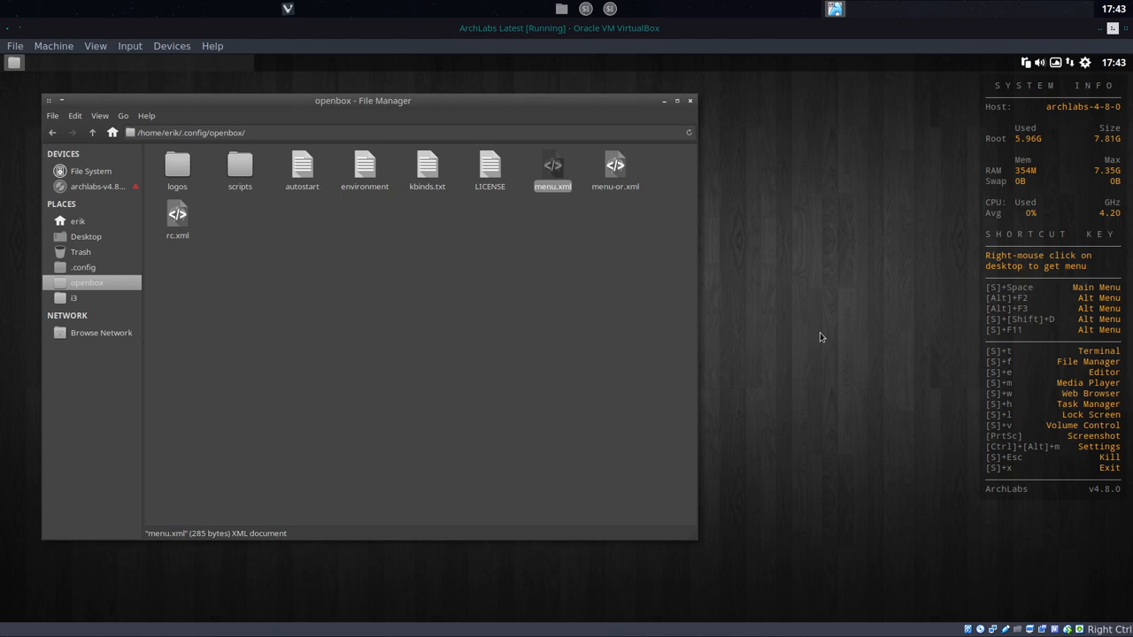
mouse_move(781, 299)
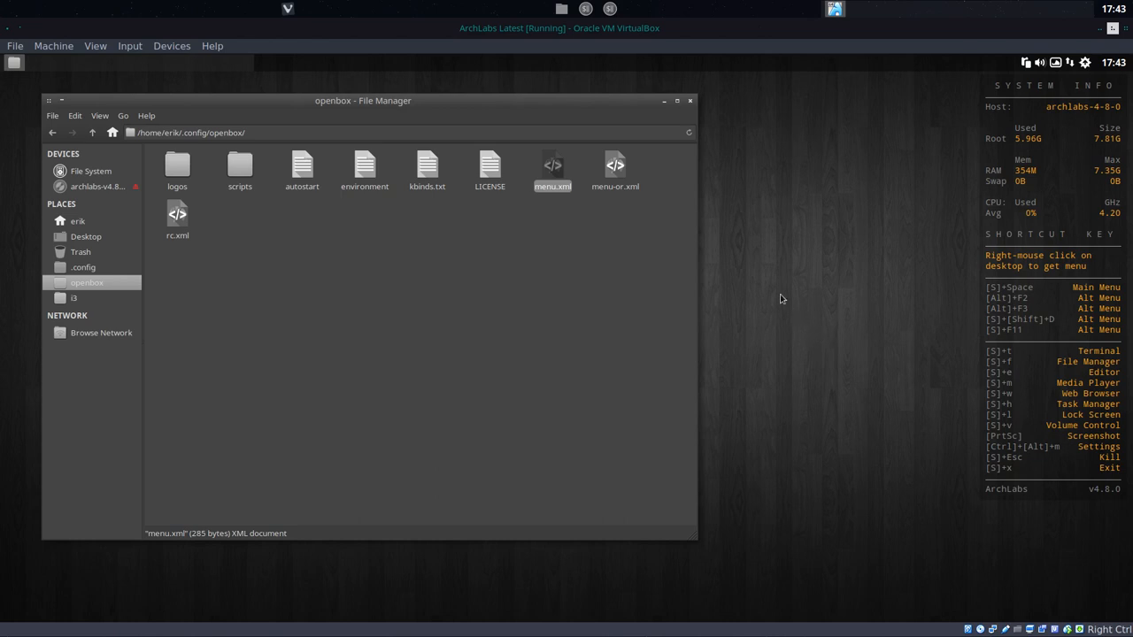
Step: Right-click the desktop to bring up the new obmenu-generator menu
right_click(781, 300)
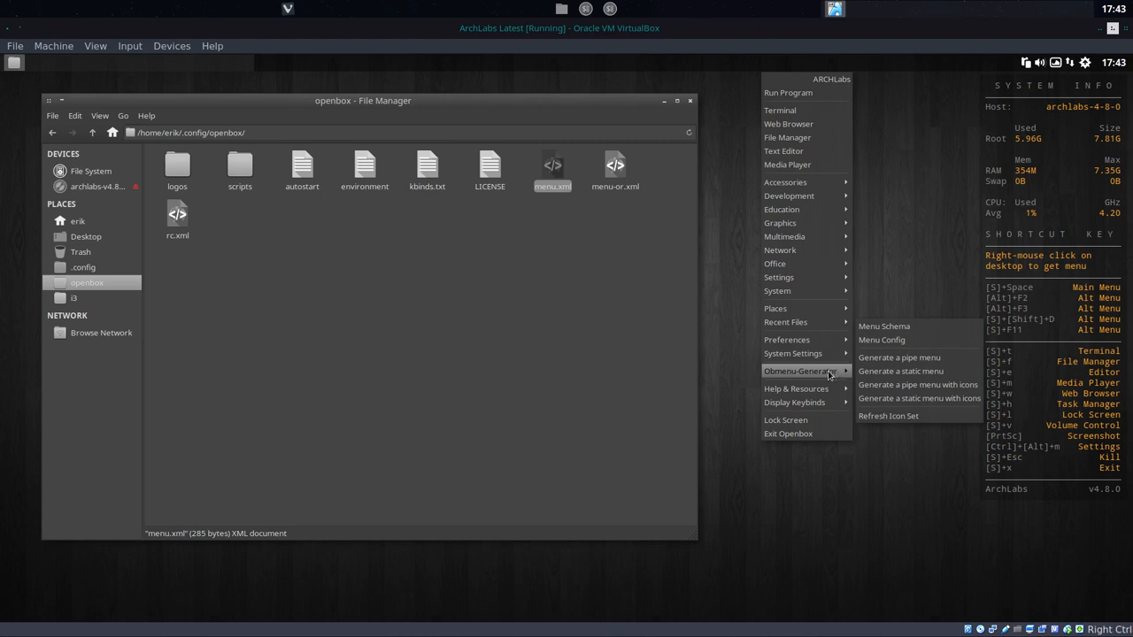
mouse_move(795, 402)
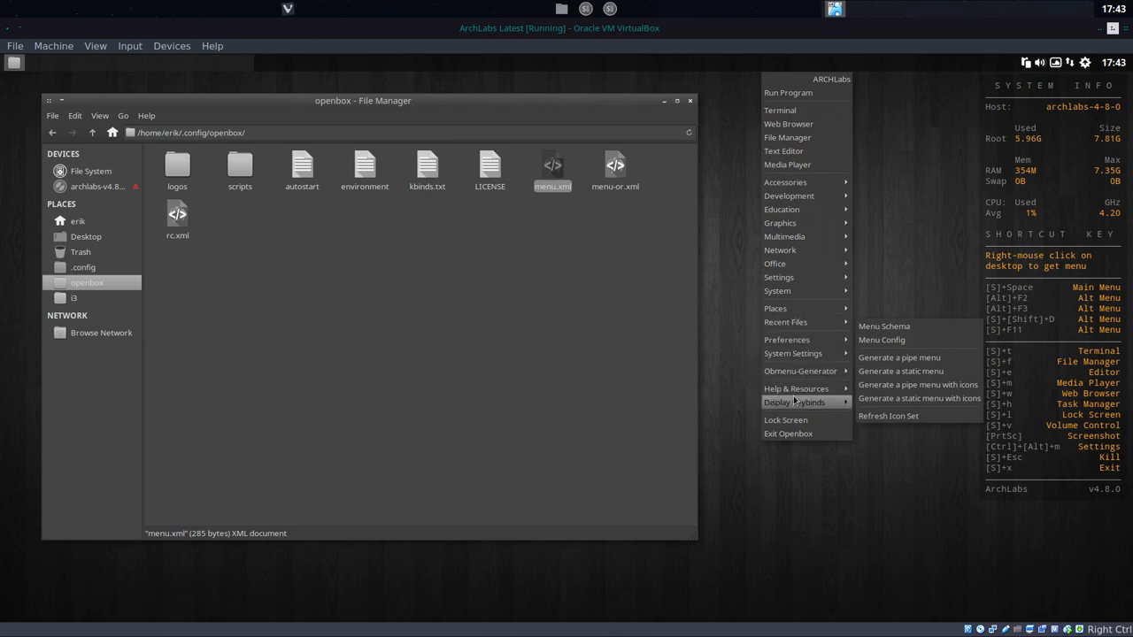
mouse_move(784, 151)
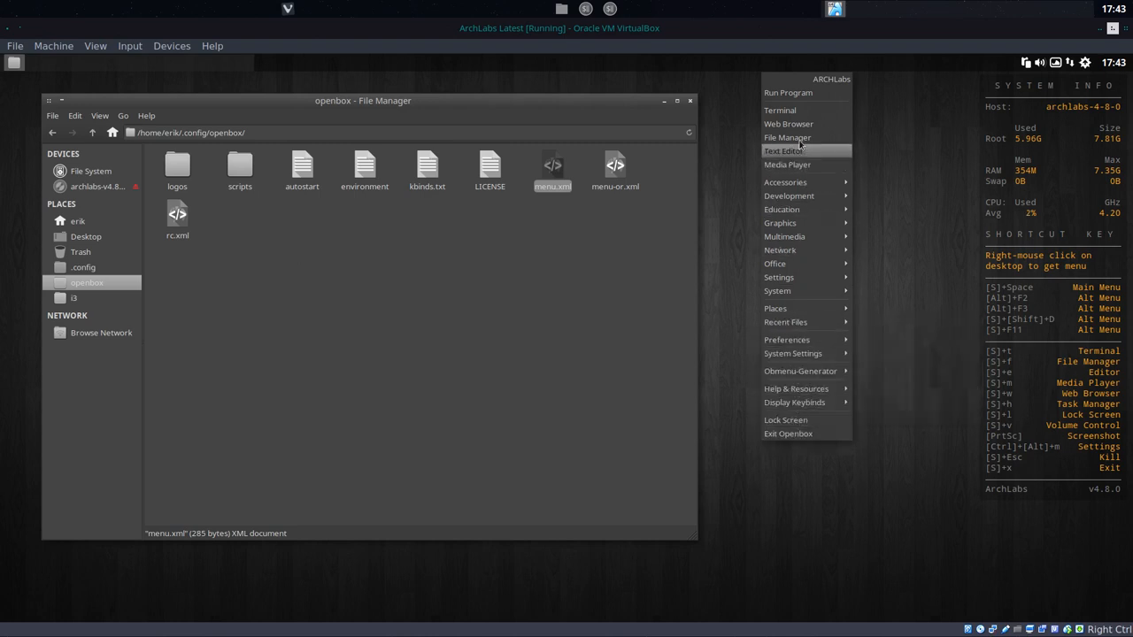
mouse_move(787, 165)
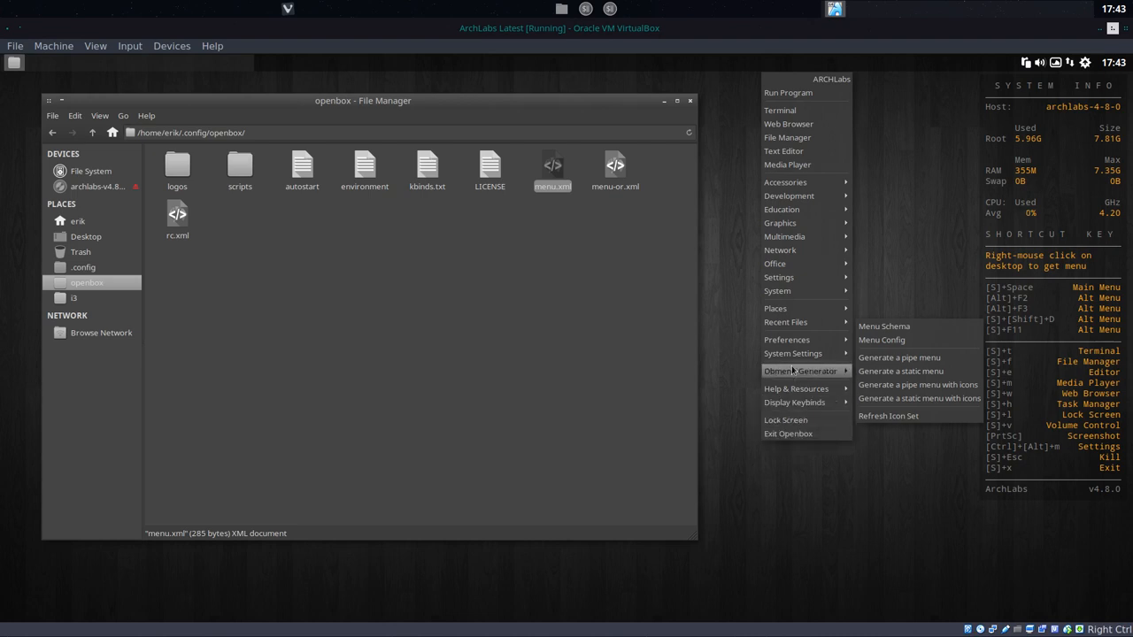
mouse_move(795, 301)
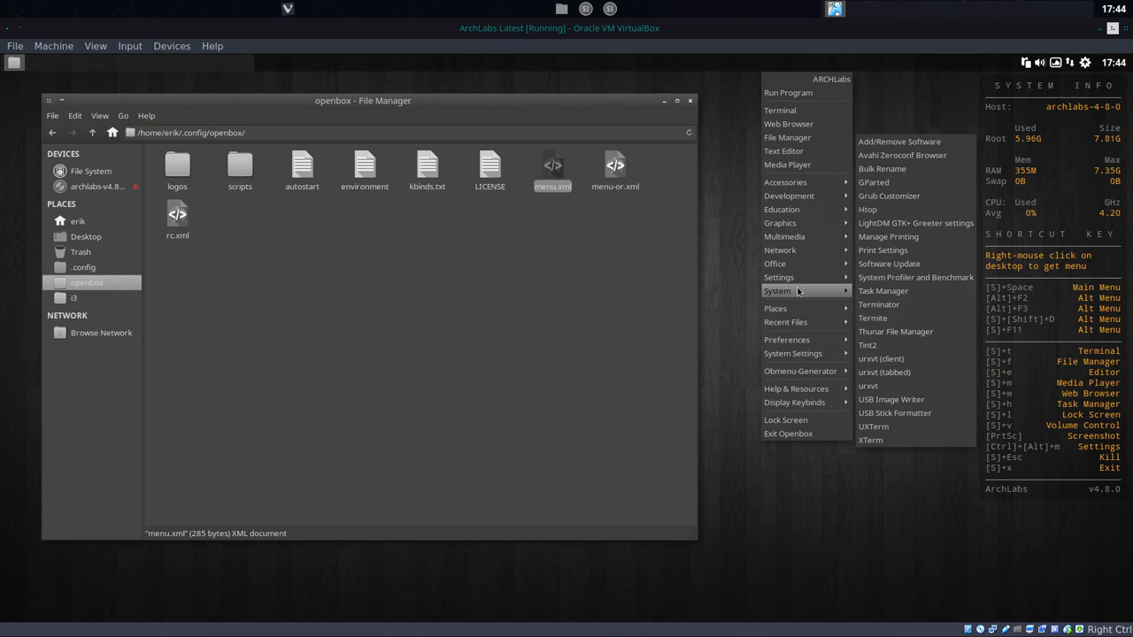
mouse_move(778, 278)
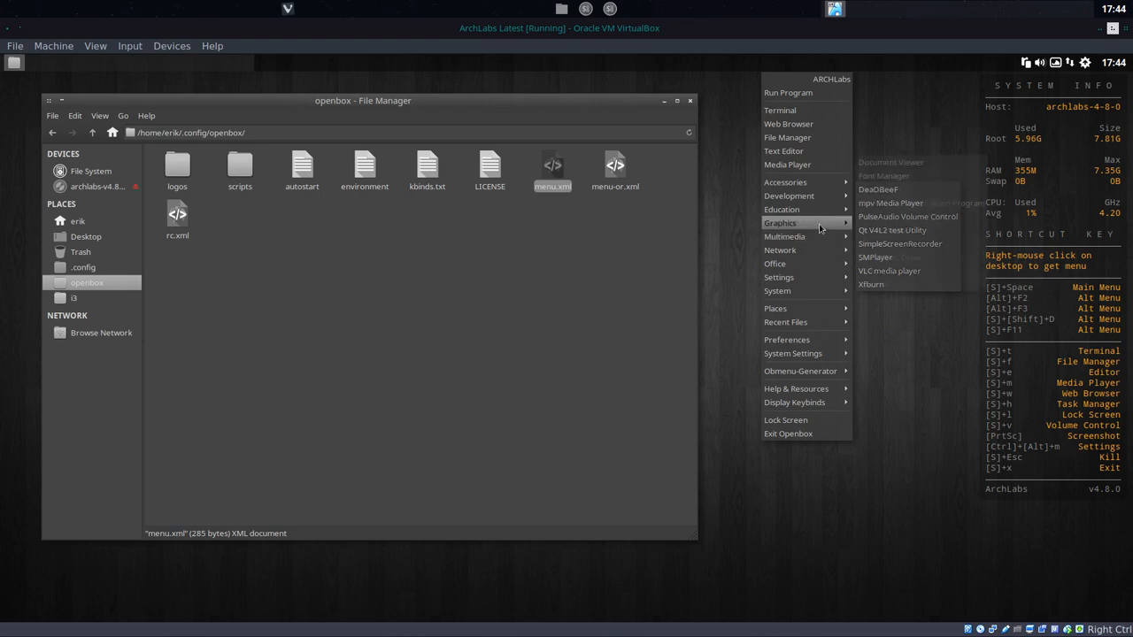
mouse_move(788, 196)
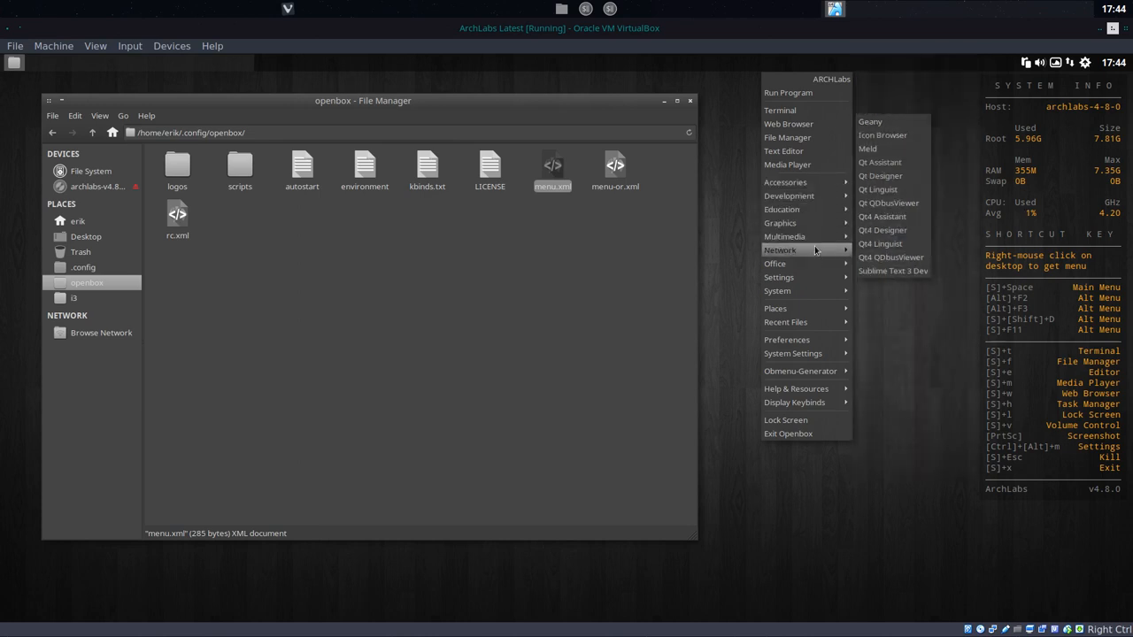
mouse_move(777, 290)
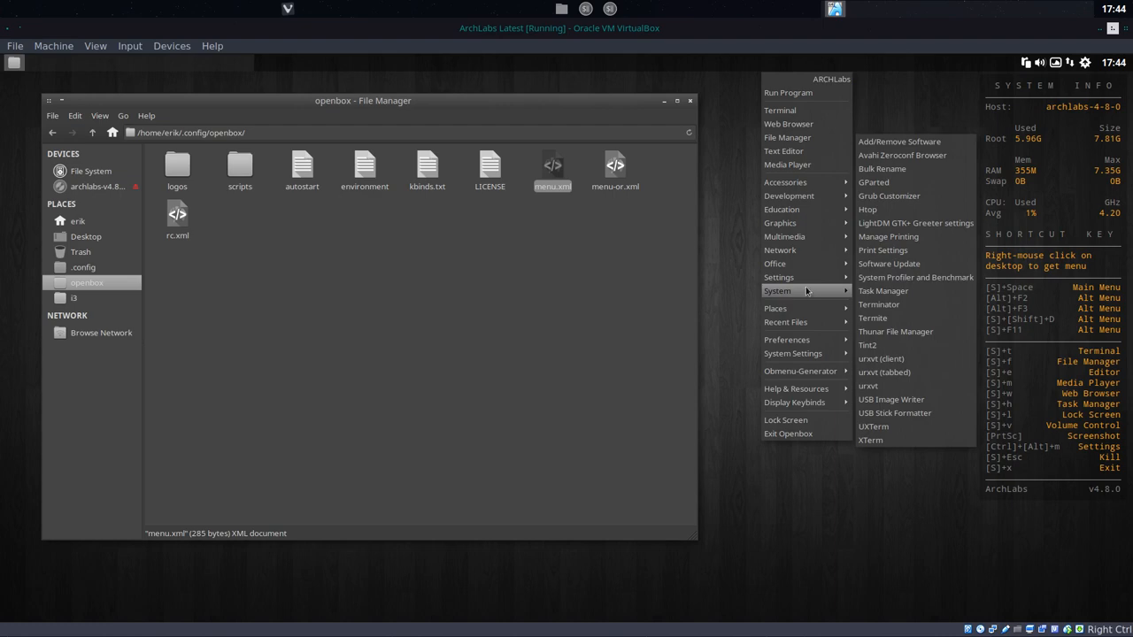